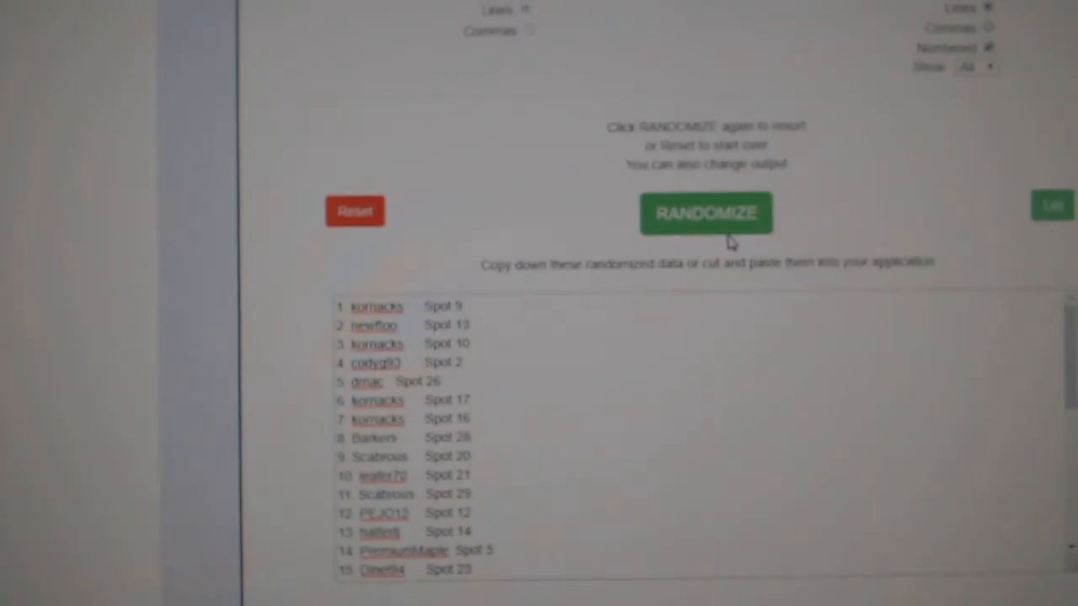
- Randomize the pasted NHL team list into a new numbered order
click(706, 212)
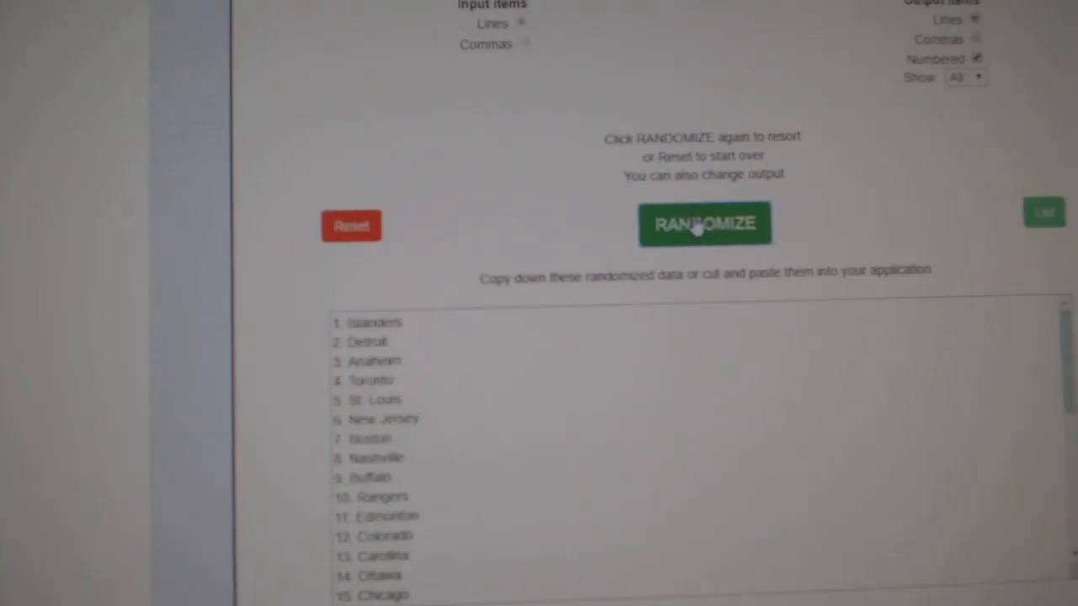
- Reshuffle the 30 teams into their final order, ending with New Jersey at 30
click(704, 224)
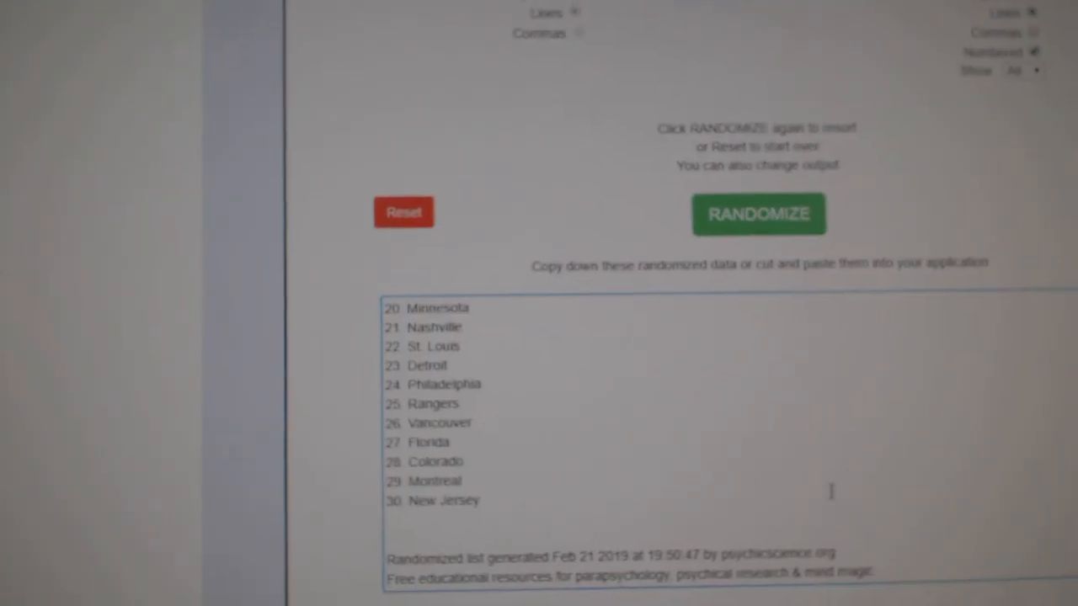
click(757, 214)
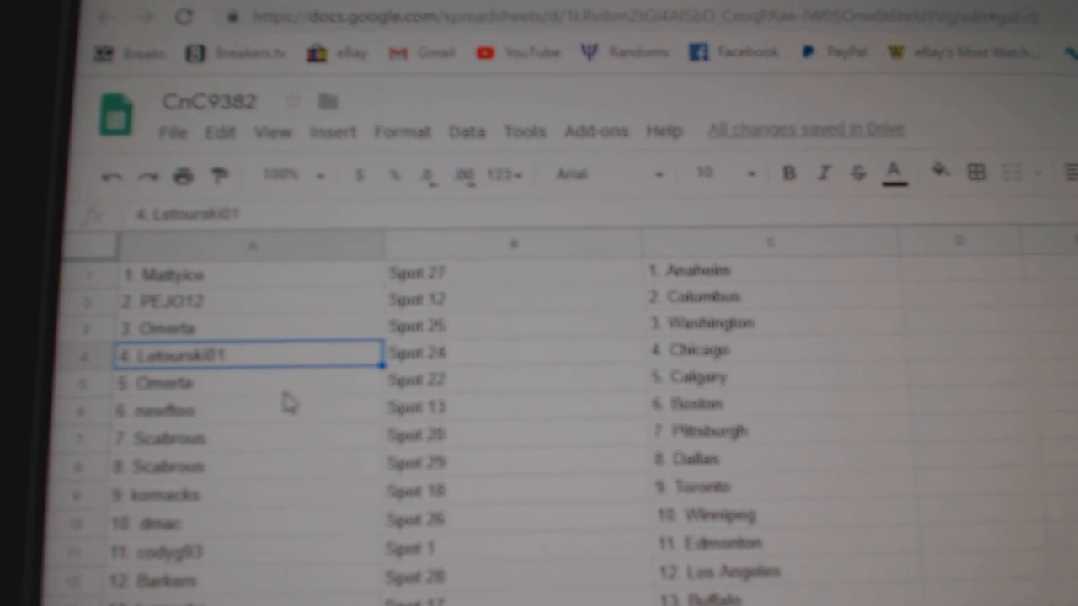
click(244, 381)
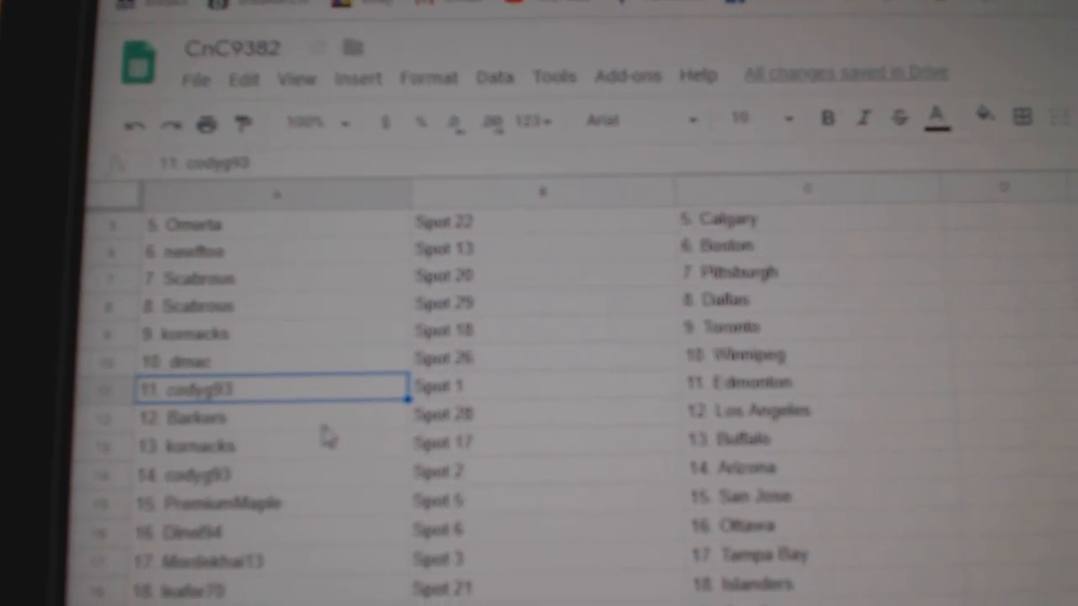
click(199, 417)
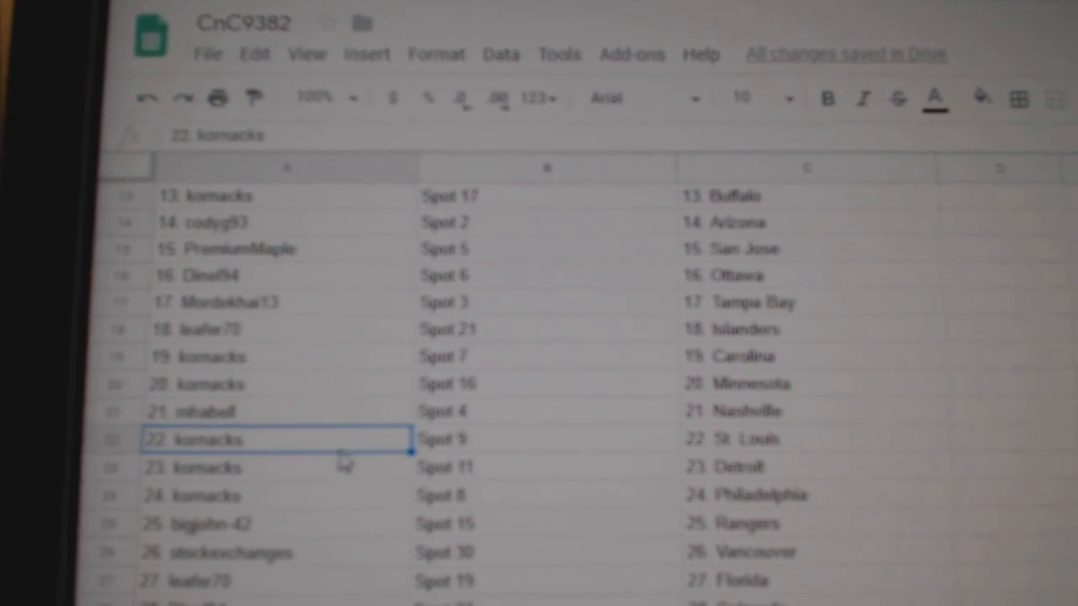
scroll(down, 3)
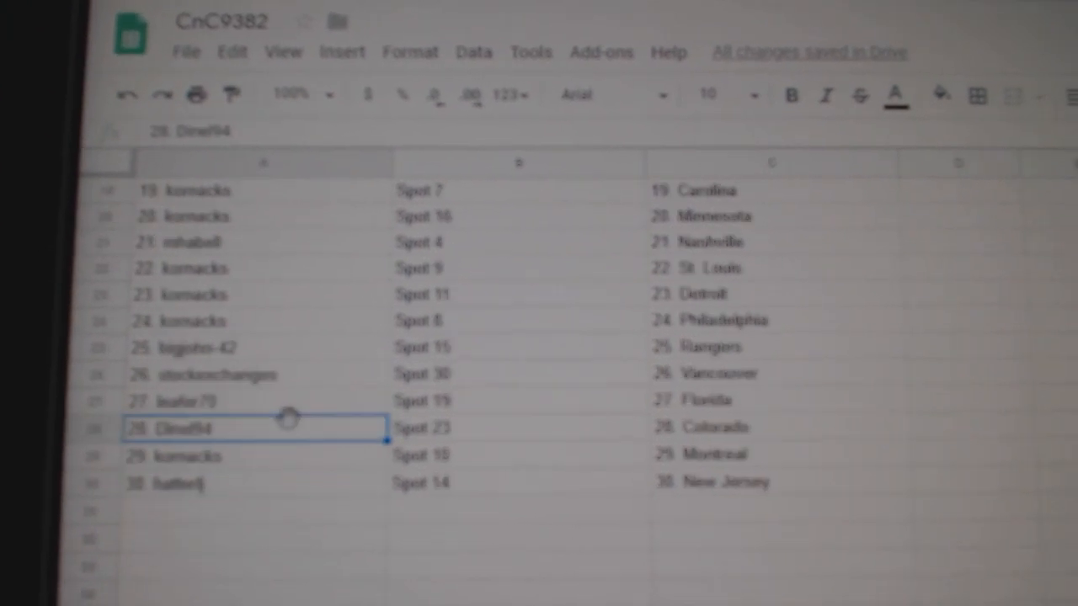
click(253, 456)
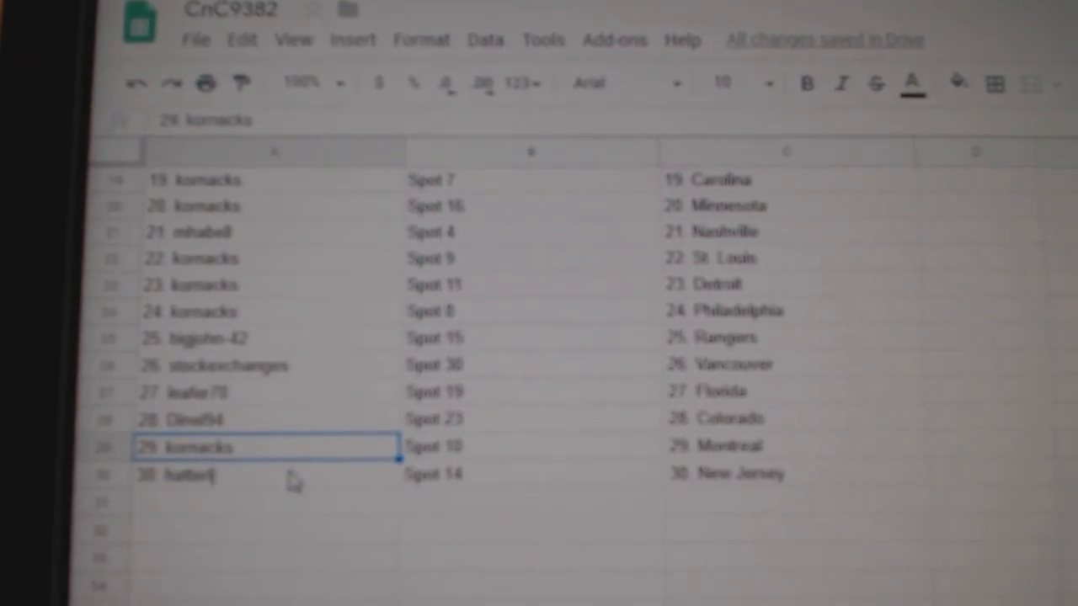